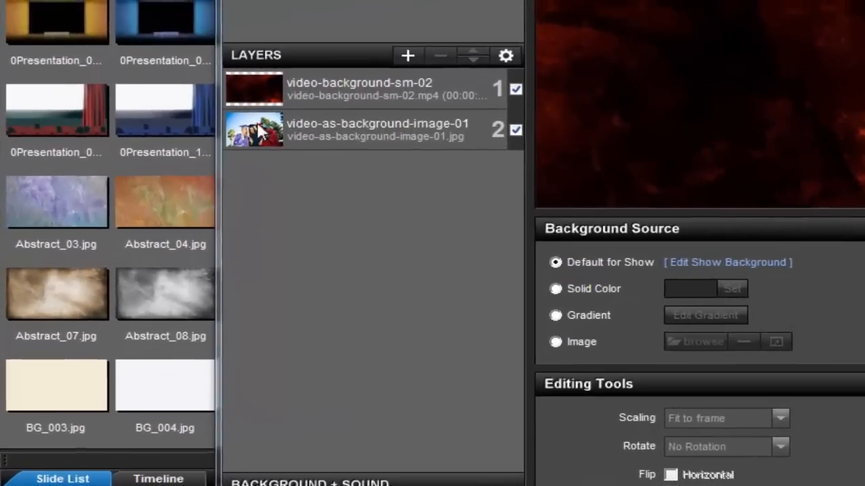
- Move video-background-sm-02 below the graduation photo, leaving the photo layer selected
click(367, 88)
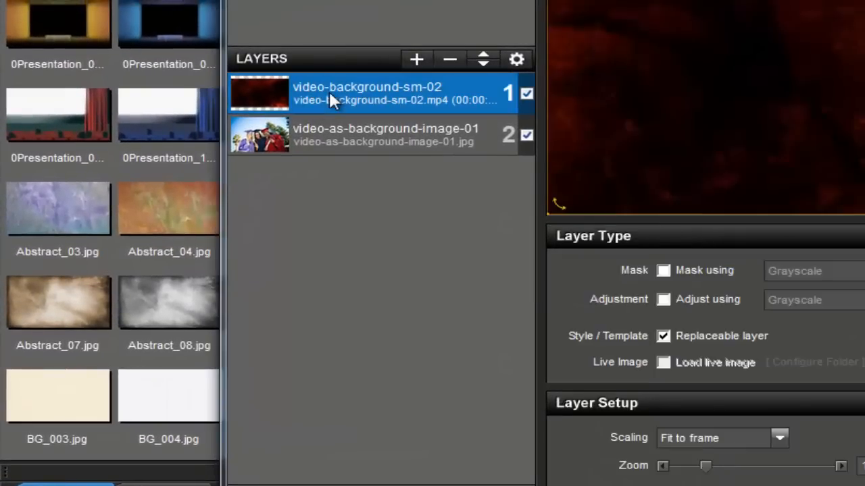
click(482, 65)
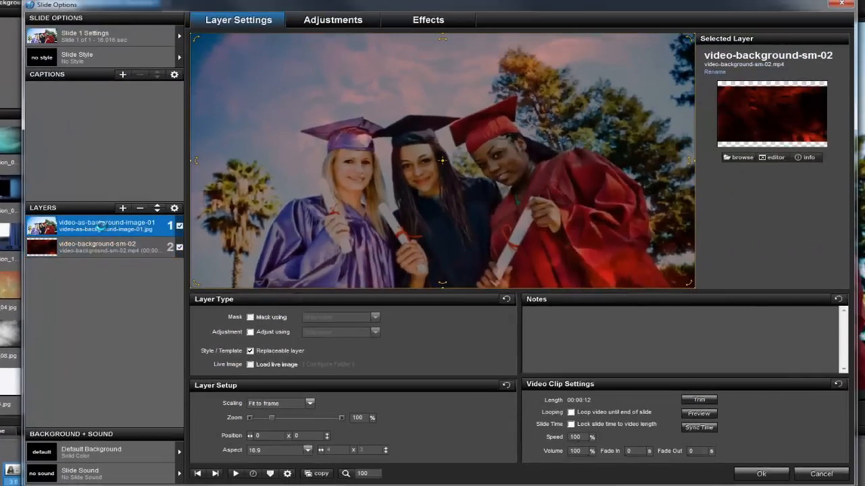
click(106, 226)
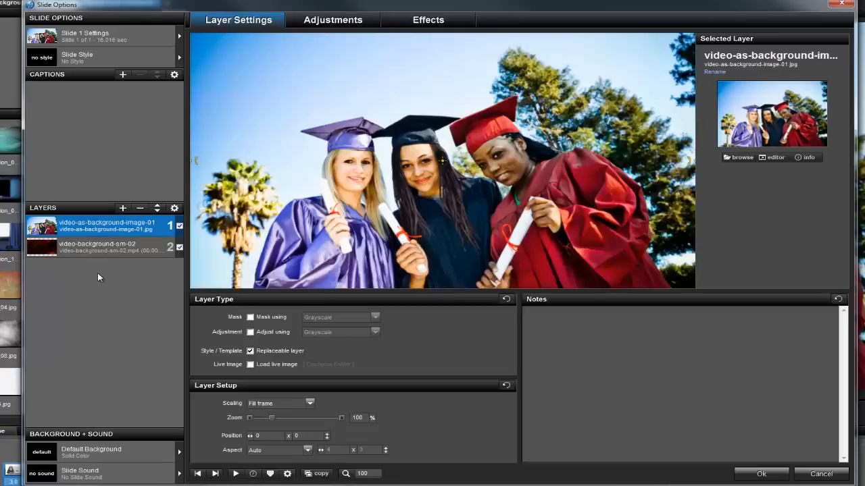
click(101, 247)
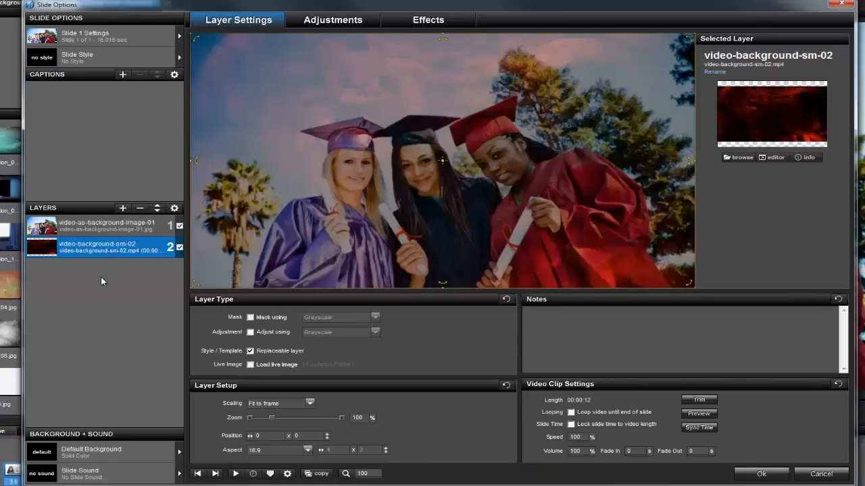
click(101, 227)
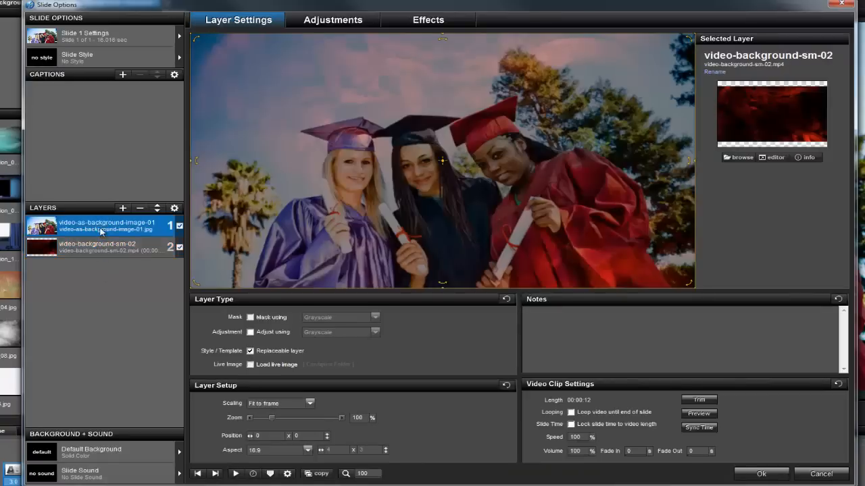
- Drag the graduation photo layer's Zoom slider down to 70%
click(105, 223)
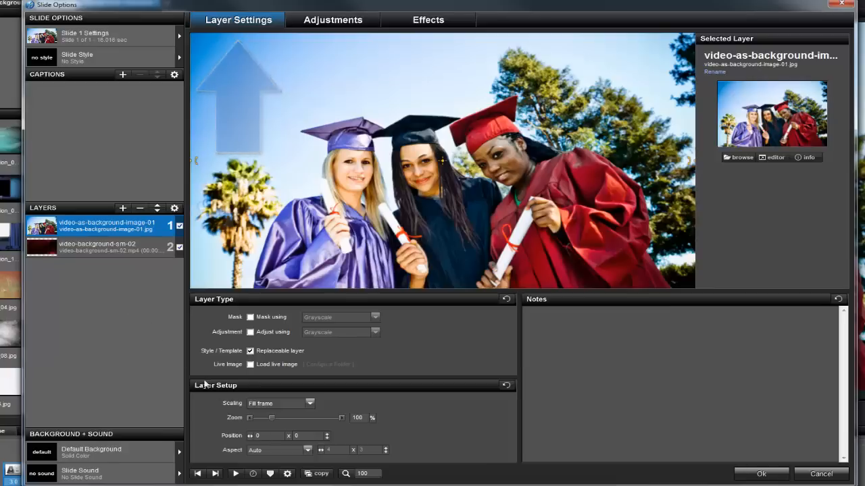
mouse_move(272, 419)
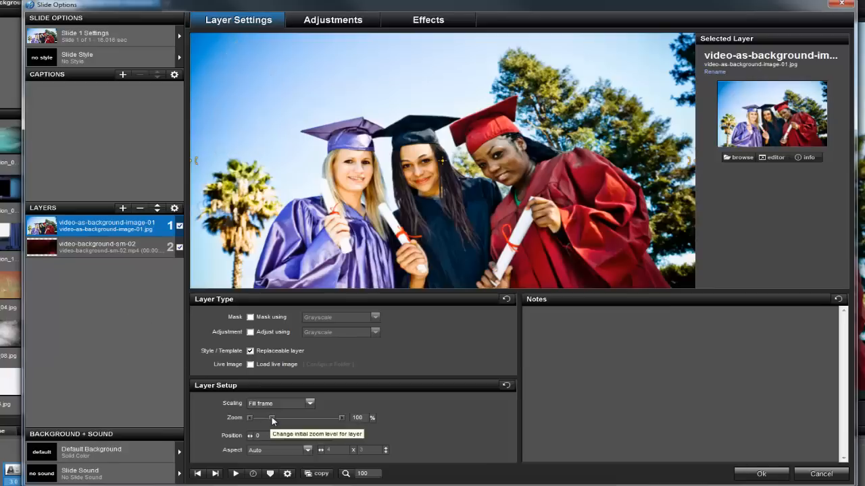
drag(270, 418, 263, 417)
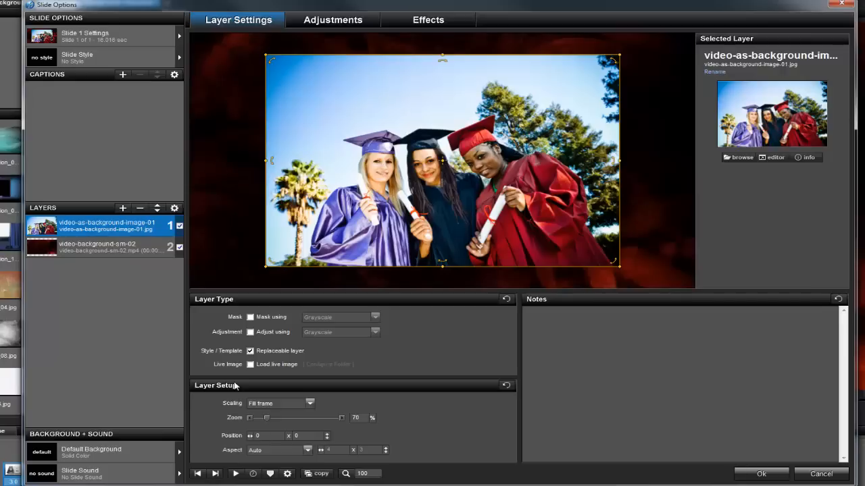
mouse_move(316, 73)
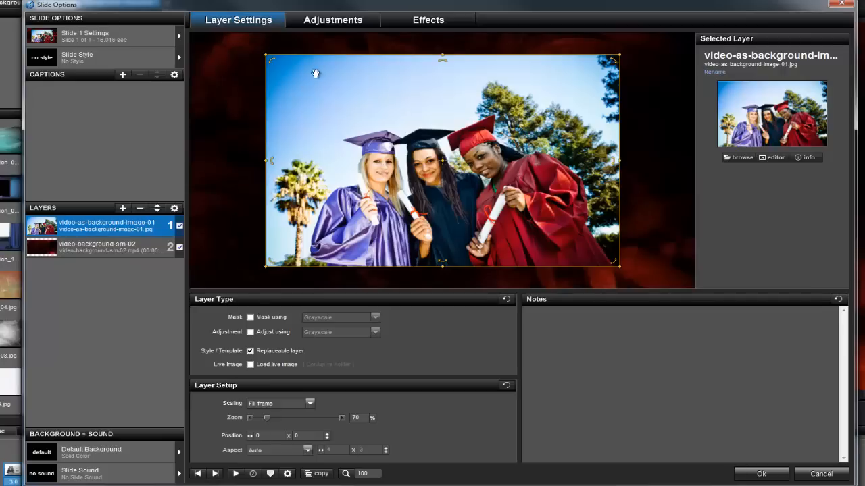
- Enable Shadow and Outline on the photo layer's Adjustments tab
click(333, 19)
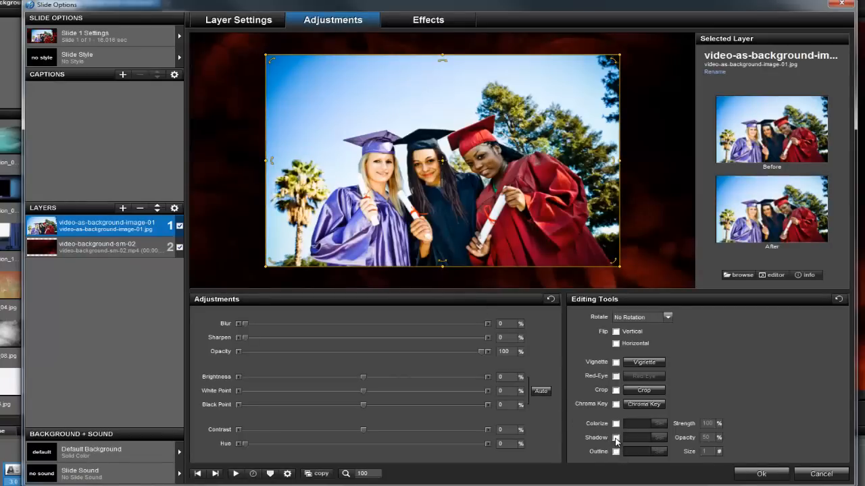
click(615, 438)
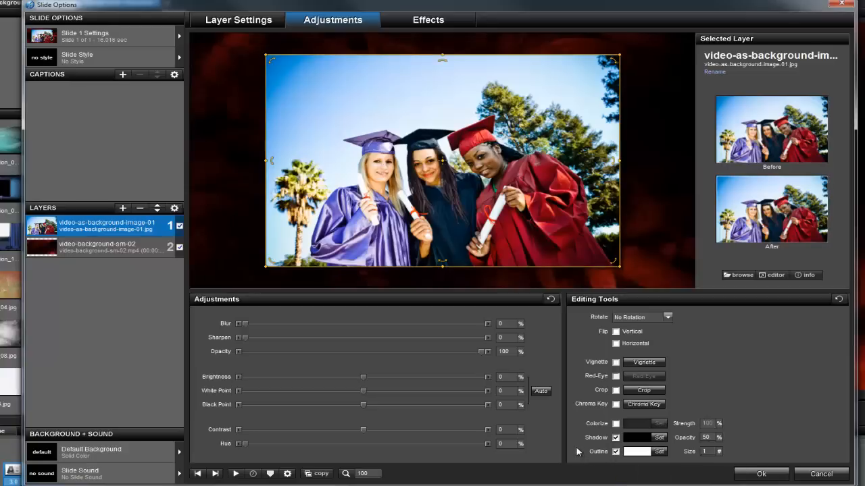
mouse_move(646, 462)
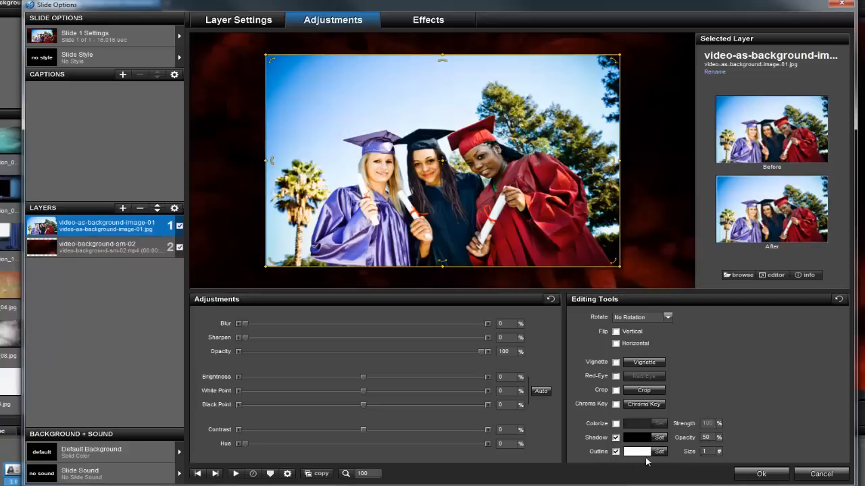
- Accept Slide Options and play the preview through to the 'Senior Class 2013' slide
click(761, 474)
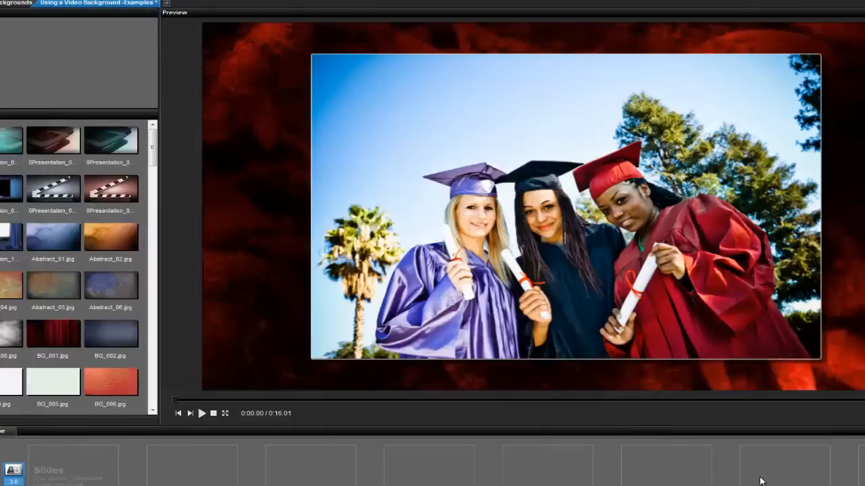
mouse_move(244, 431)
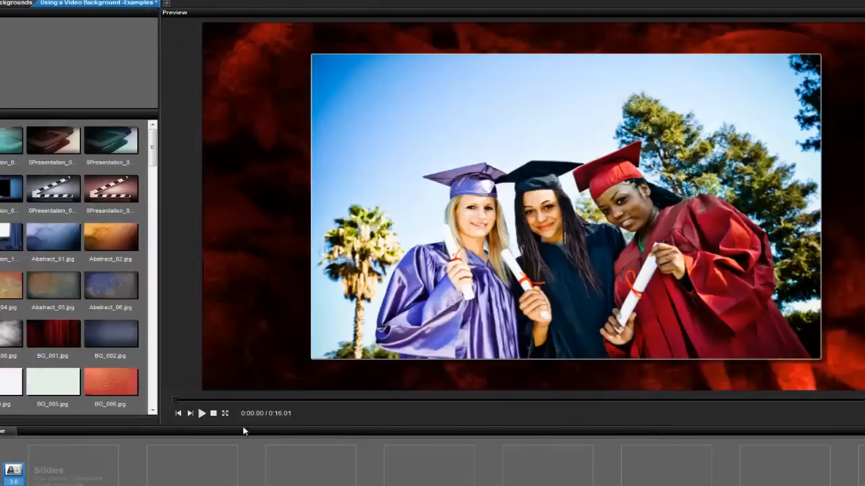
click(201, 413)
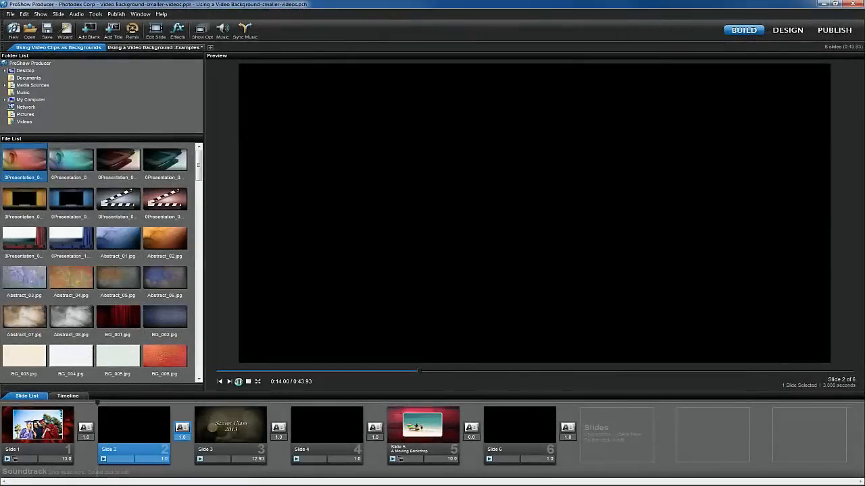
click(229, 382)
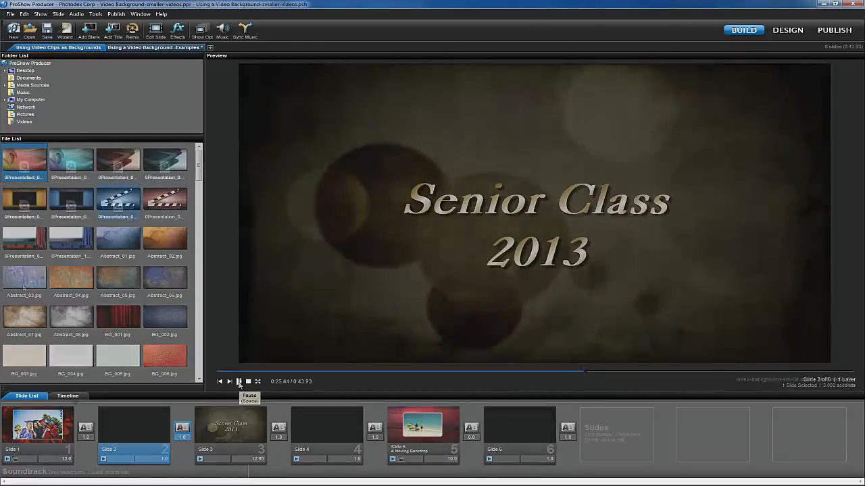
- Add video-background-sm-04 as slide 1 of the 'Using a Video Background -Examples' show
click(153, 47)
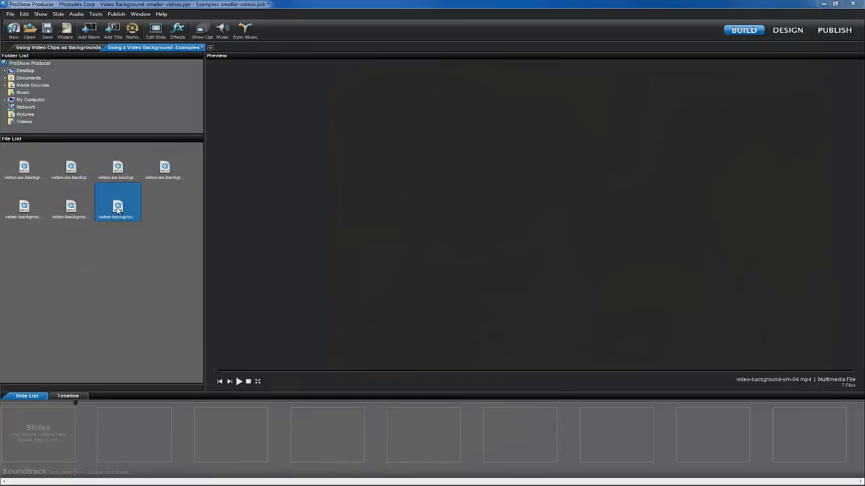
click(118, 206)
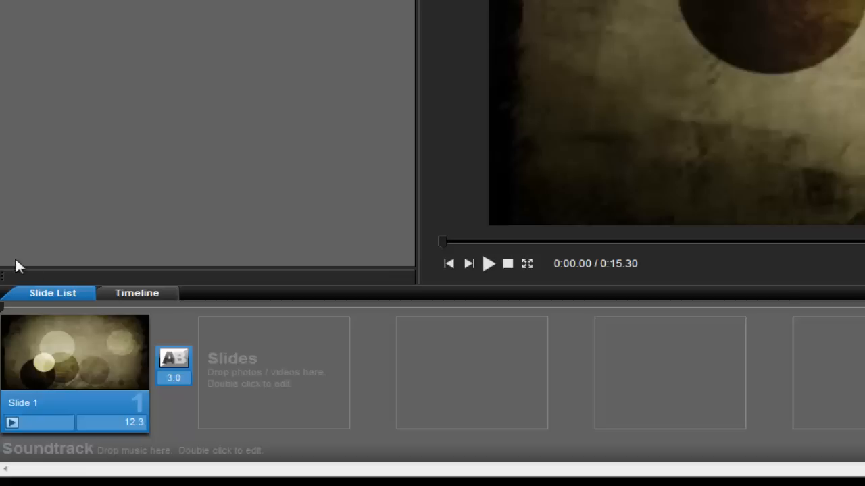
- Set slide 1's duration to 8.0 seconds and its transition to 1.0 second
double_click(112, 422)
text(8)
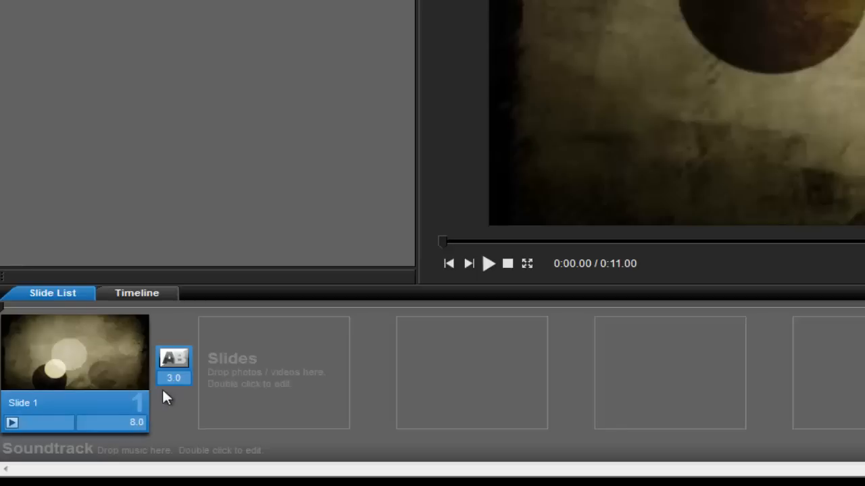
click(174, 376)
text(1)
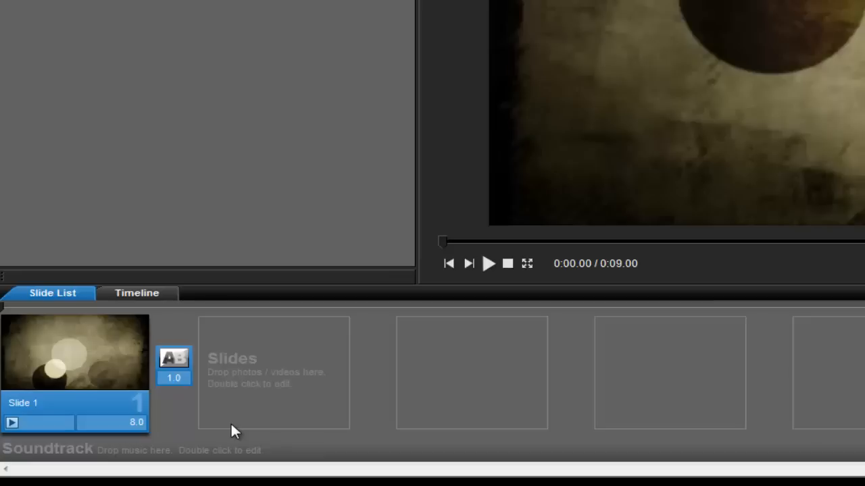
mouse_move(180, 400)
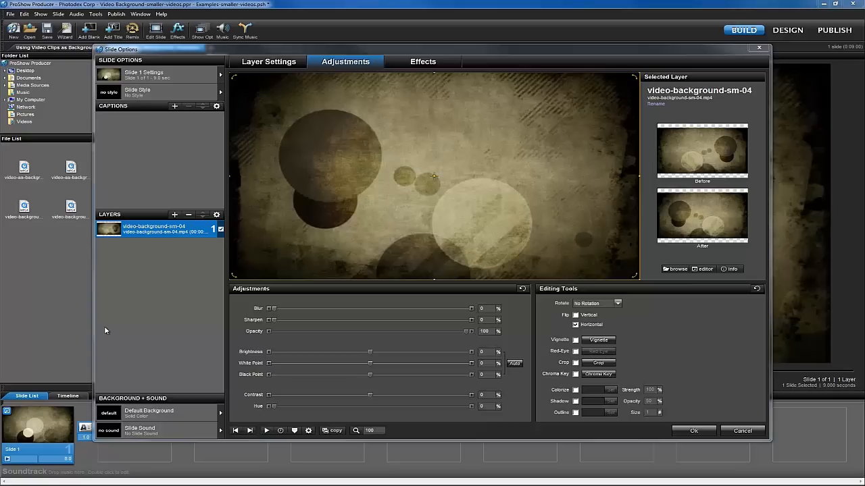
mouse_move(185, 223)
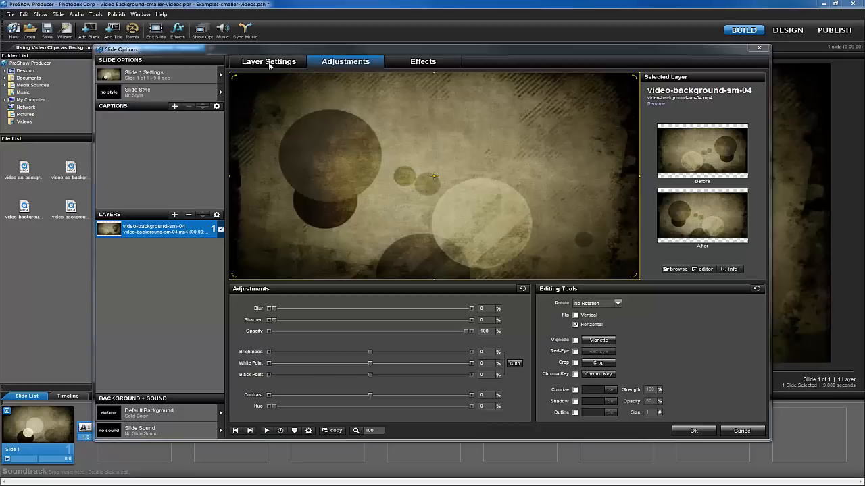
- Set the bokeh video layer's Scaling to Fill frame (110%) and add a new caption
click(268, 62)
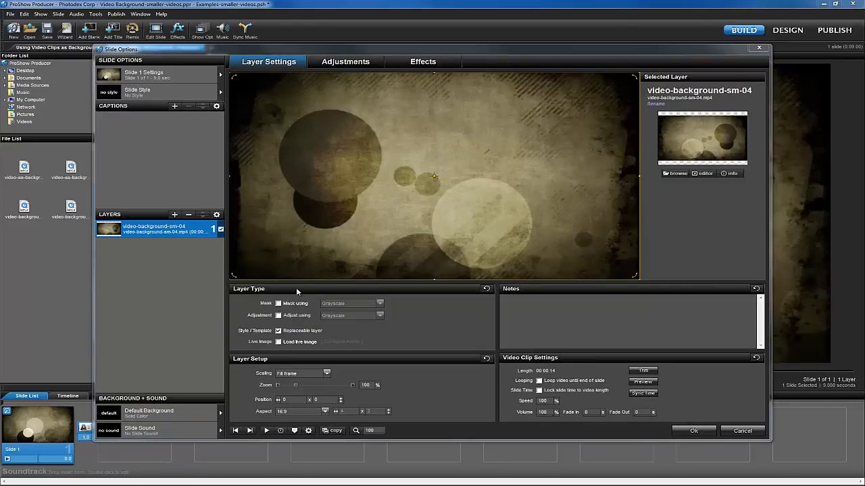
click(327, 373)
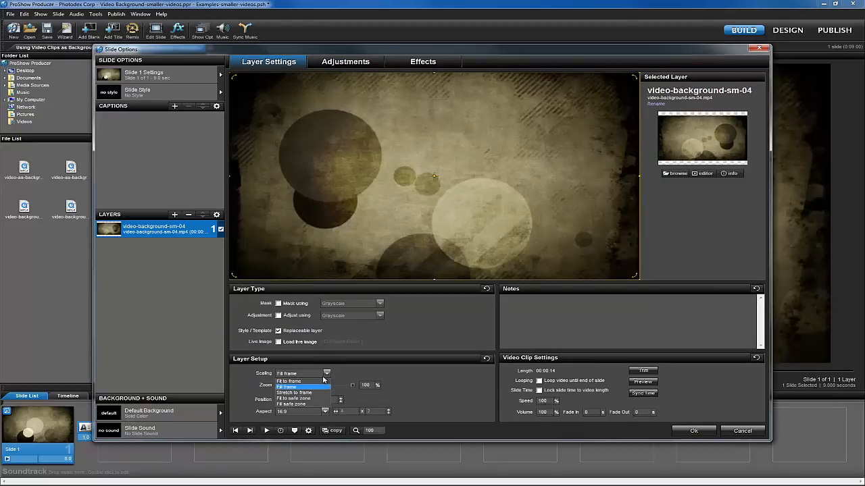
click(288, 373)
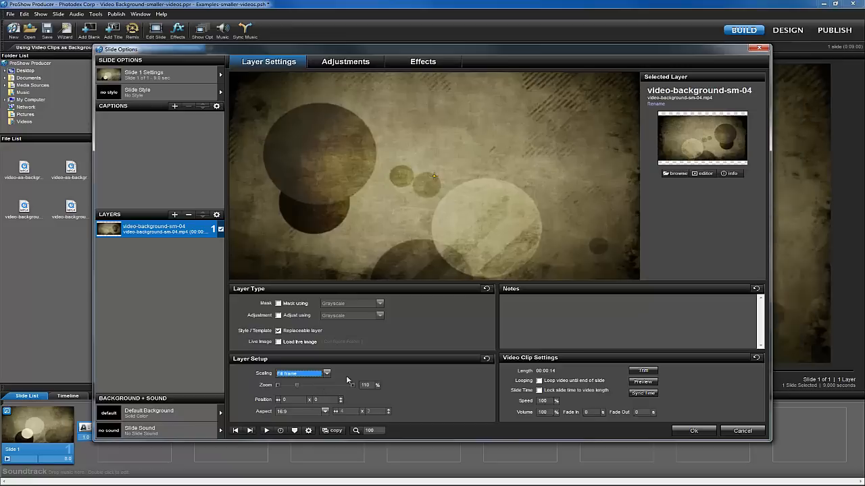
mouse_move(208, 167)
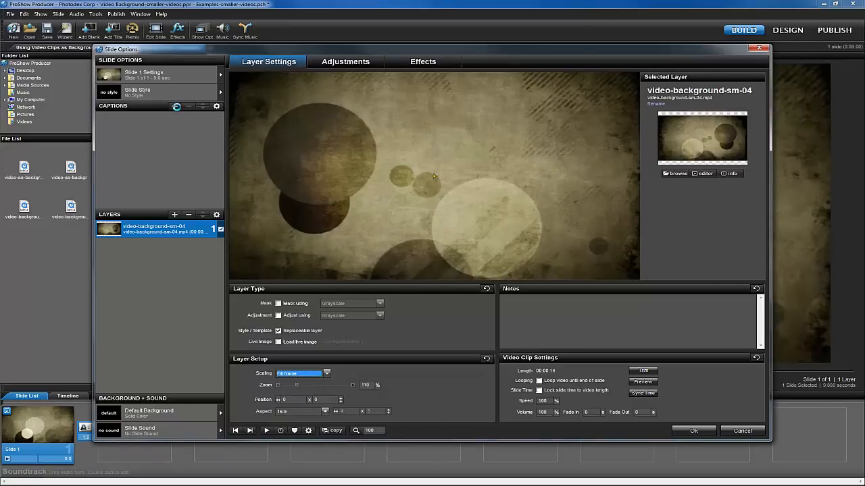
click(173, 106)
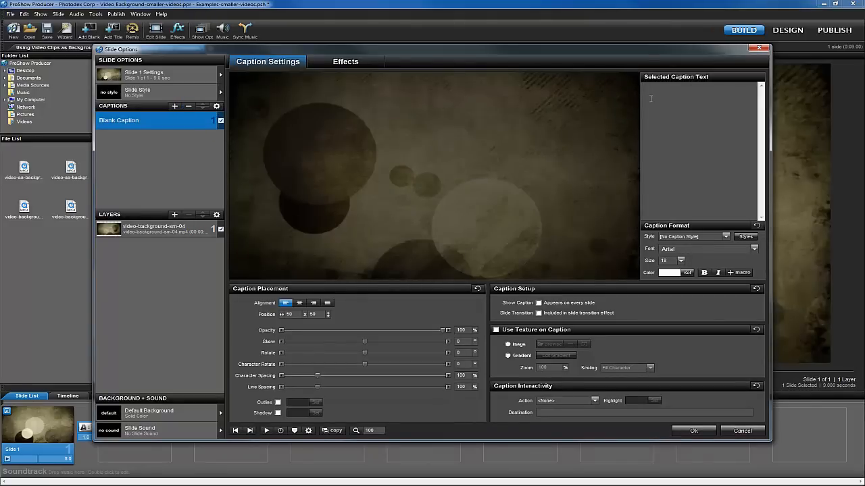
- Enter caption text 'Senior Class 2013' and set its font to Caslon-Bold
text(s)
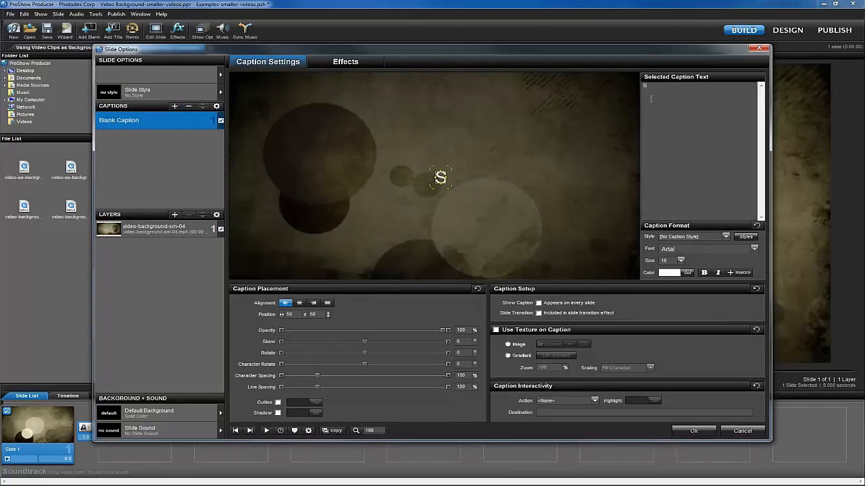
text(Senior Class)
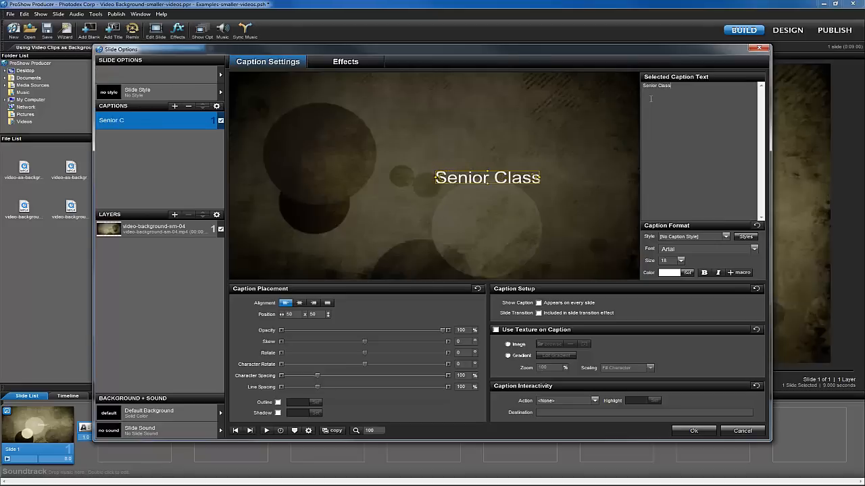
text(2013)
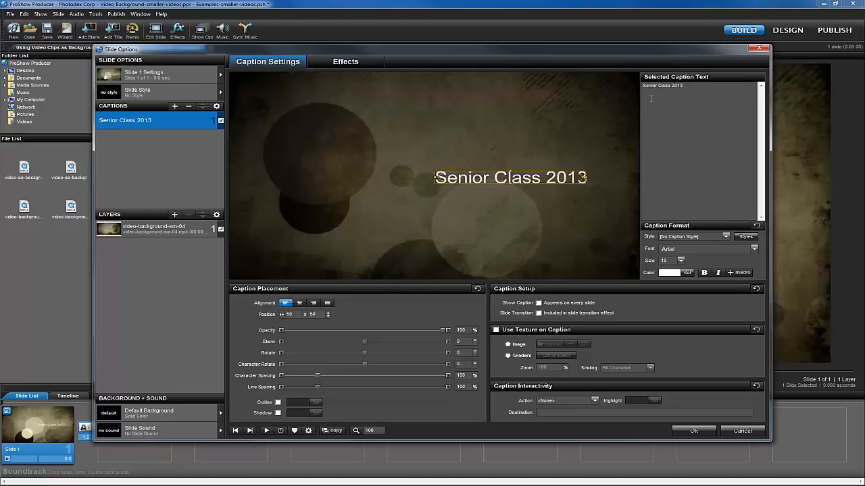
mouse_move(724, 187)
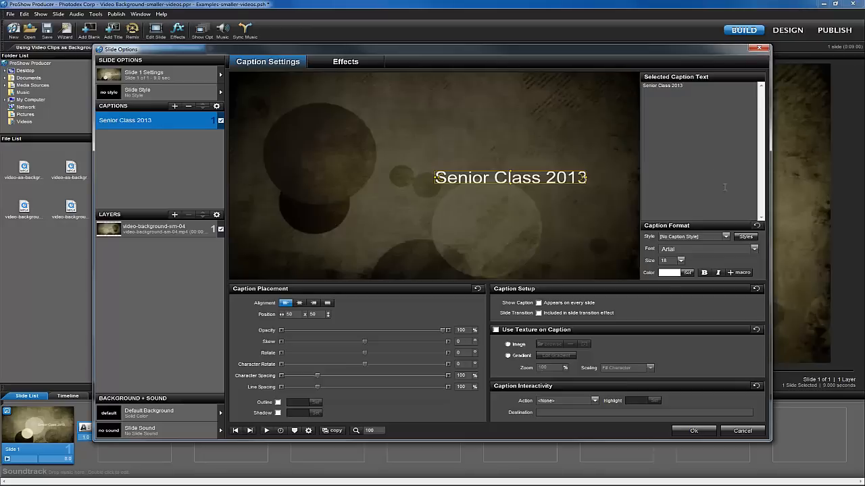
click(750, 249)
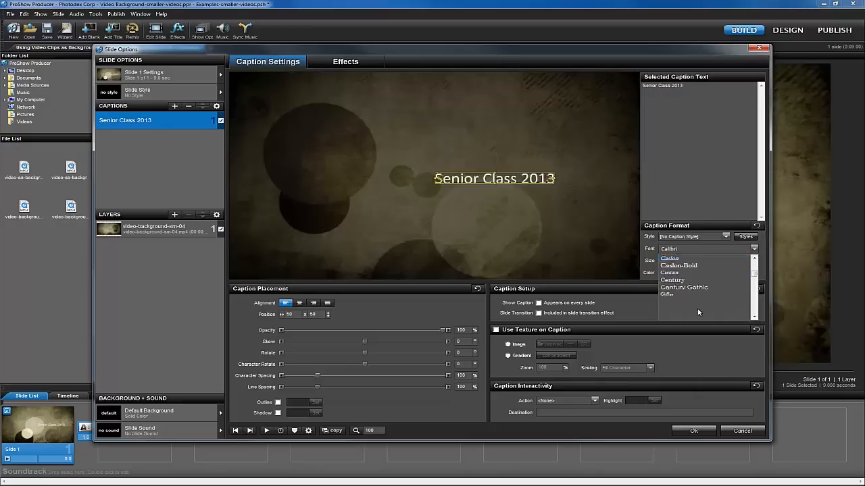
click(678, 264)
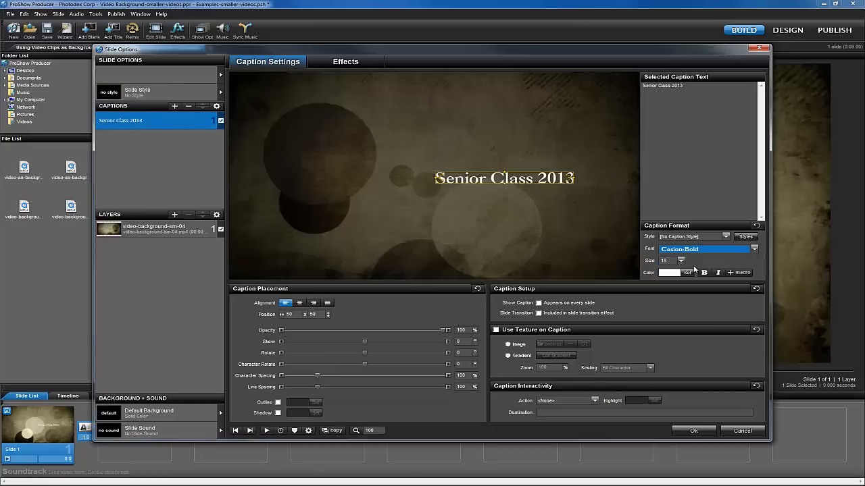
- Preview the caption's fade effects, then select the video-background-sm-04 layer
click(345, 62)
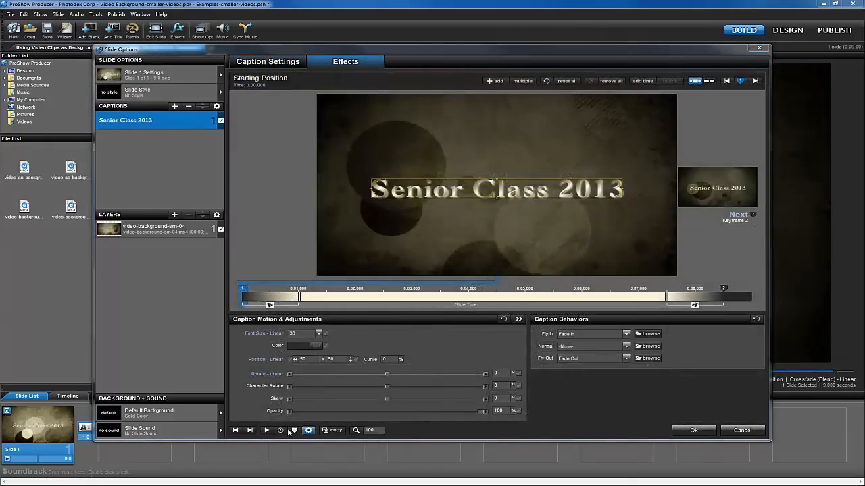
click(265, 431)
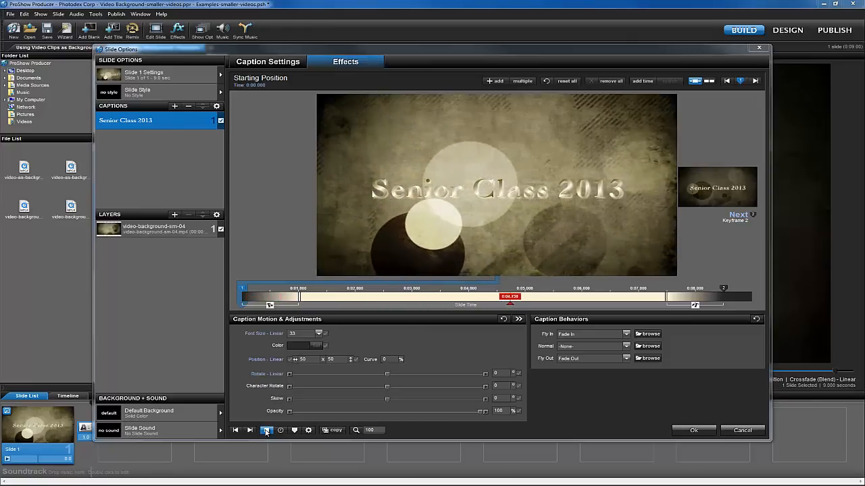
click(266, 430)
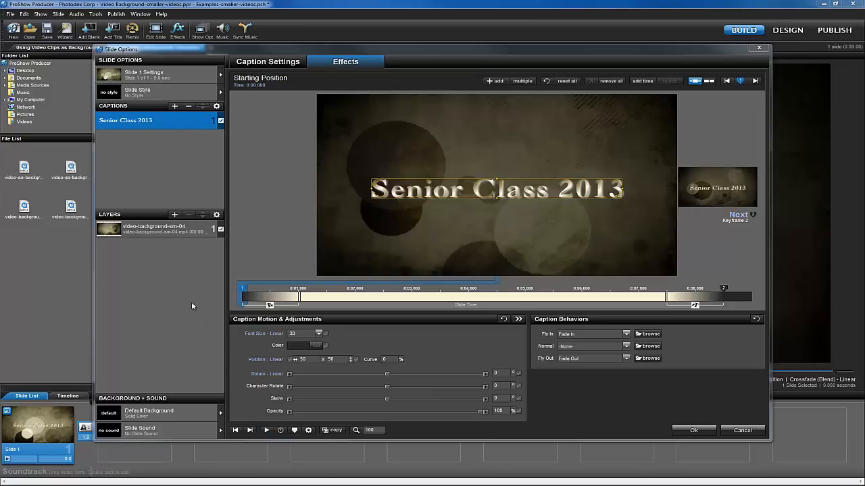
click(162, 229)
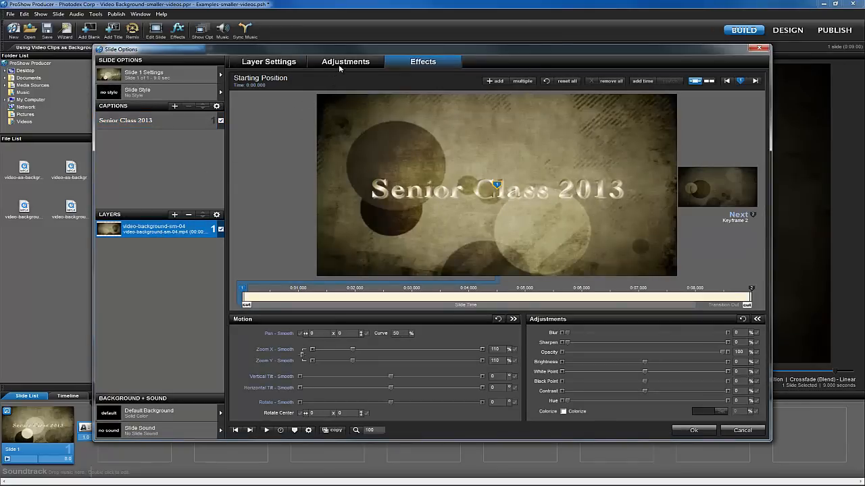
- Show the bokeh video layer's Adjustments tab
click(345, 61)
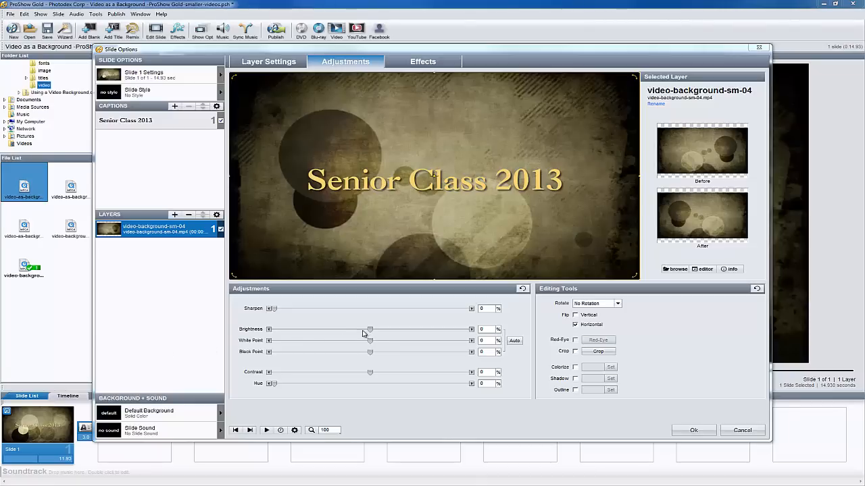
- Try darker Brightness, Black Point and Colorize on the video background, then revert each
drag(369, 330, 354, 330)
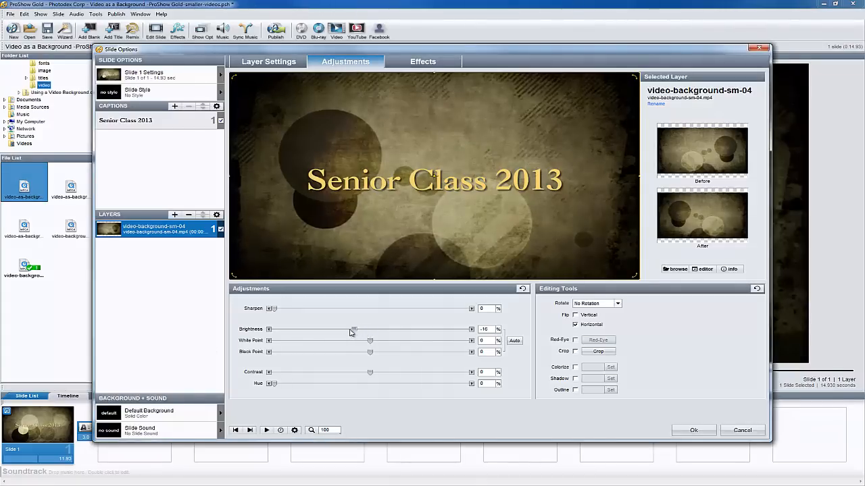
drag(355, 329, 369, 330)
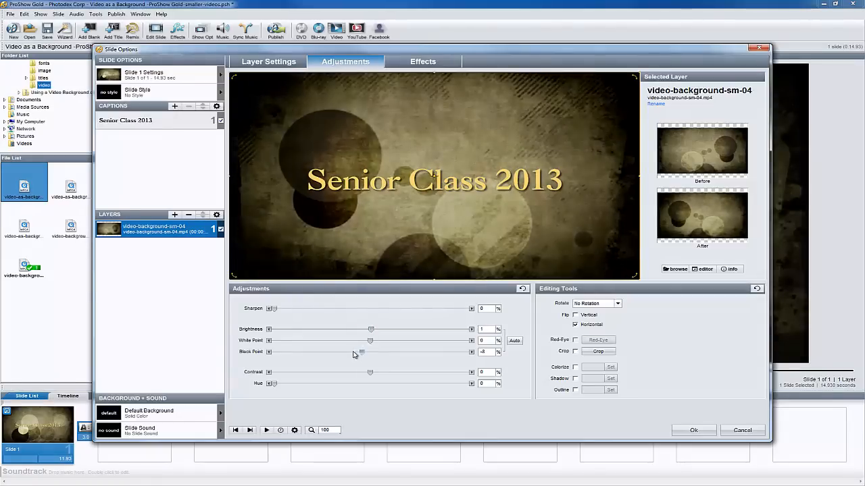
drag(362, 352, 359, 352)
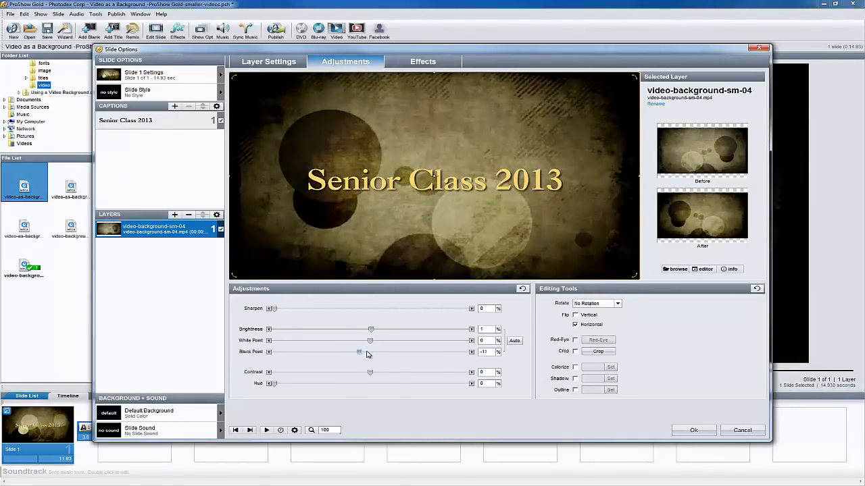
drag(358, 352, 369, 352)
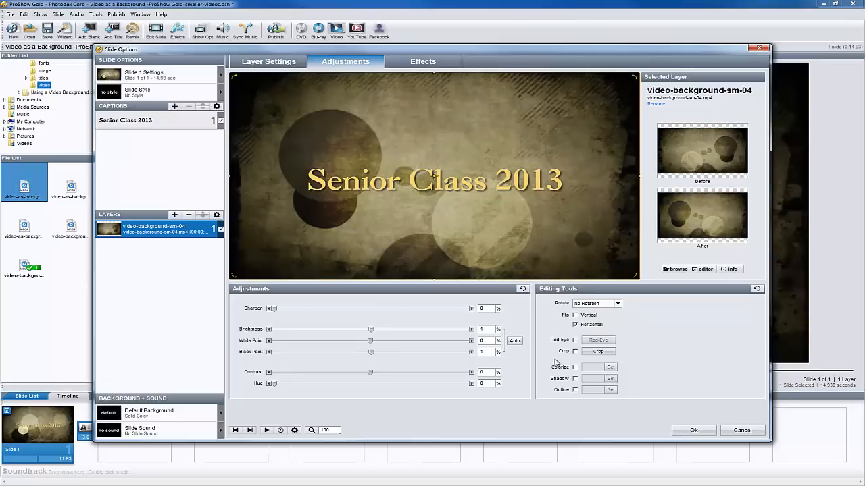
click(575, 366)
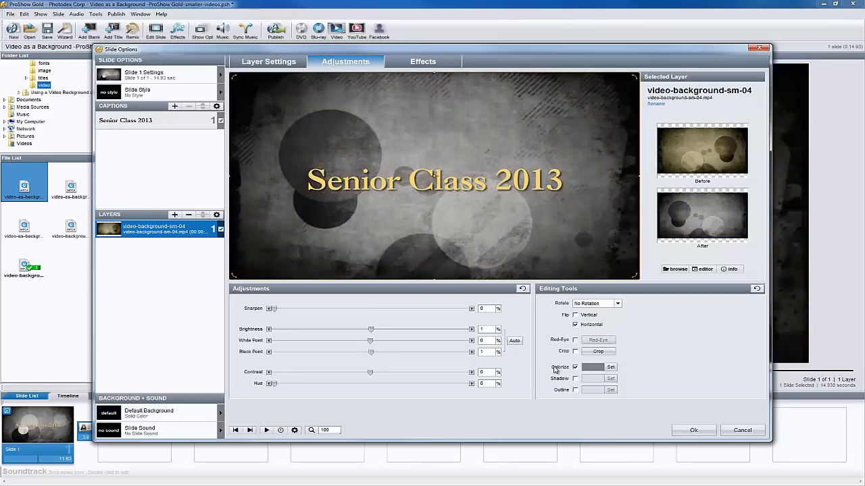
click(575, 367)
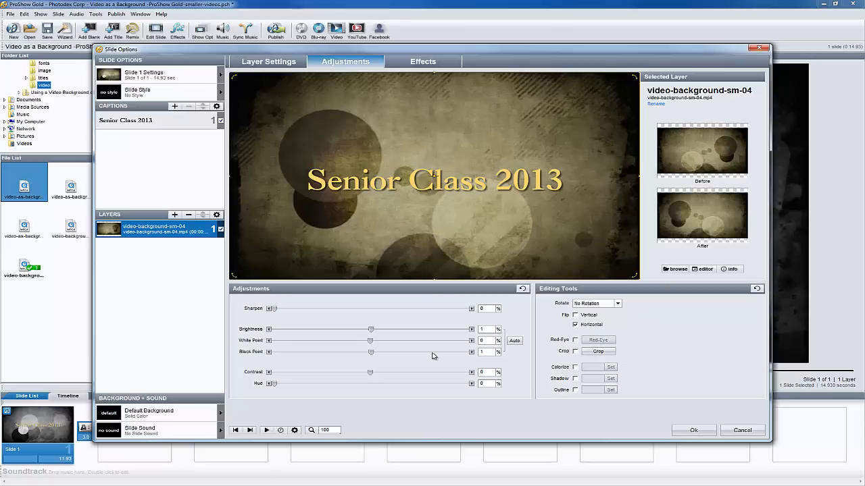
- Darken the bokeh video background to a brightness of about -15
drag(371, 329, 364, 329)
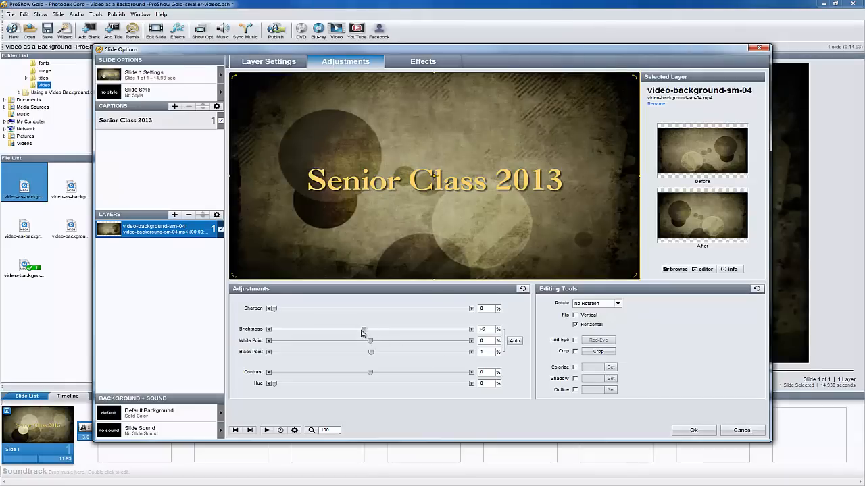
drag(365, 329, 356, 329)
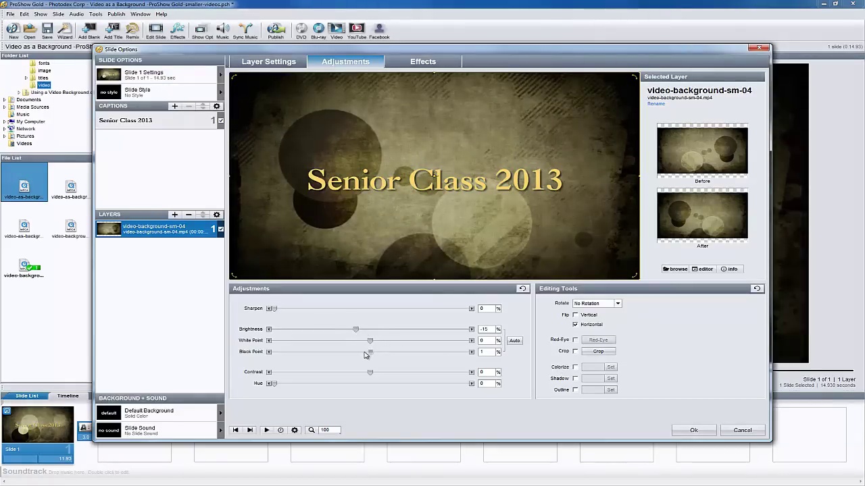
drag(370, 352, 361, 352)
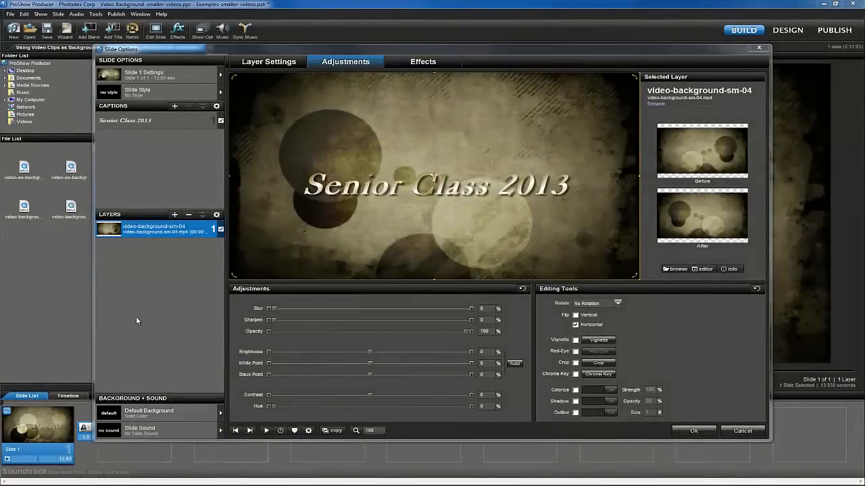
mouse_move(446, 330)
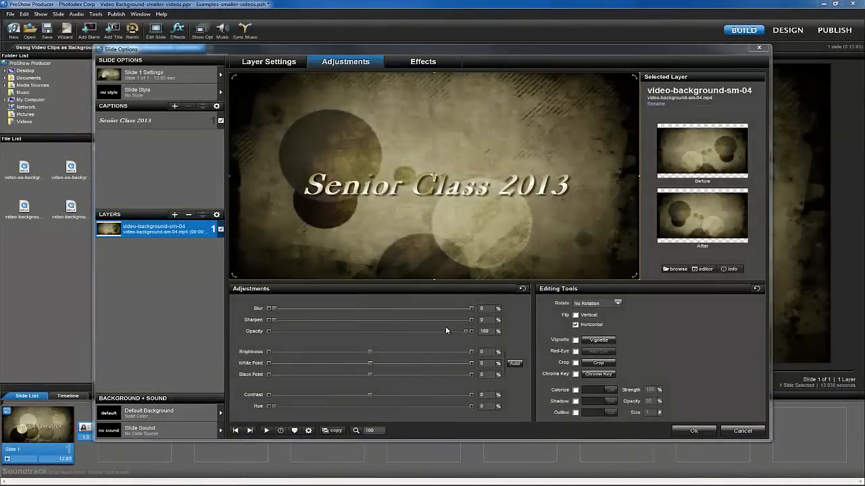
- Lower the bokeh video layer's opacity from full to 50%
drag(470, 331, 456, 331)
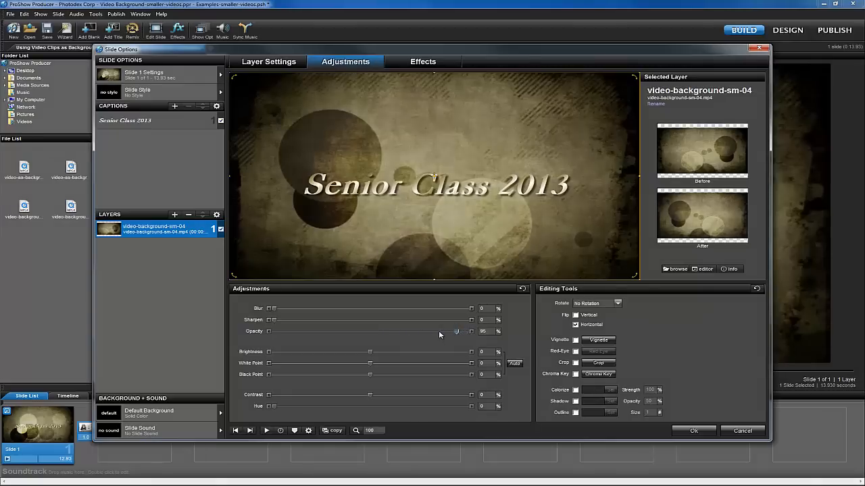
drag(457, 331, 371, 331)
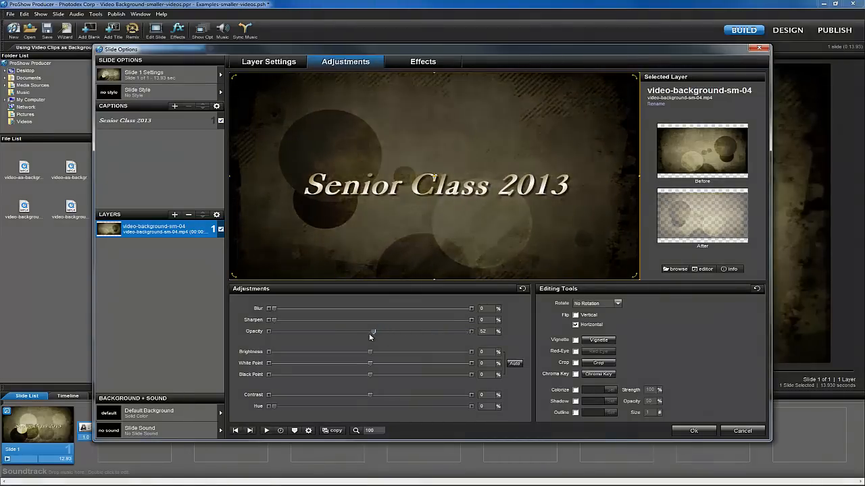
drag(371, 331, 359, 331)
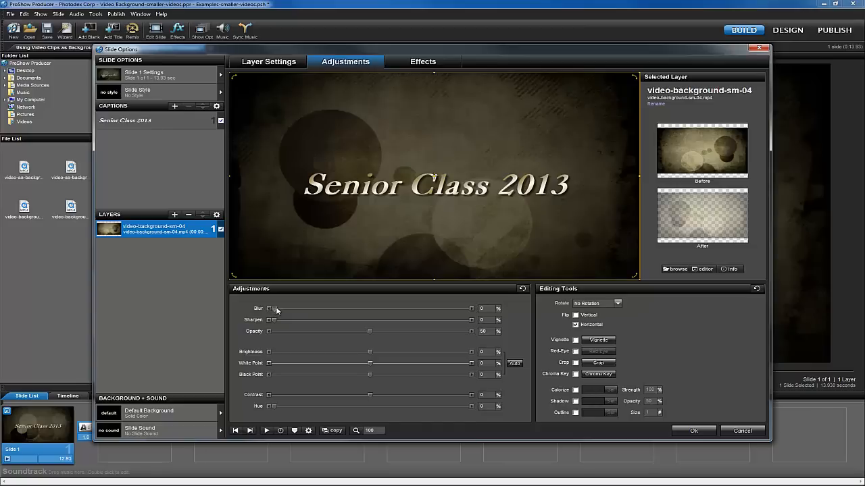
- Blur the bokeh video layer behind the caption to 20%
drag(275, 309, 308, 308)
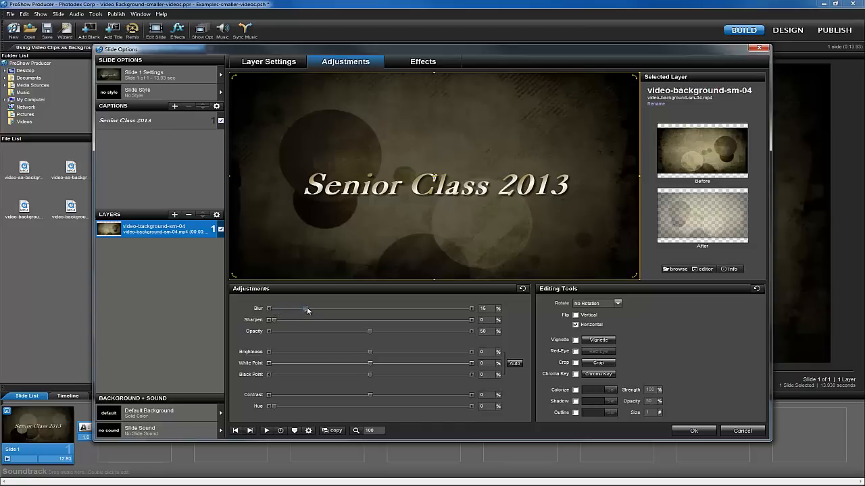
drag(308, 309, 314, 309)
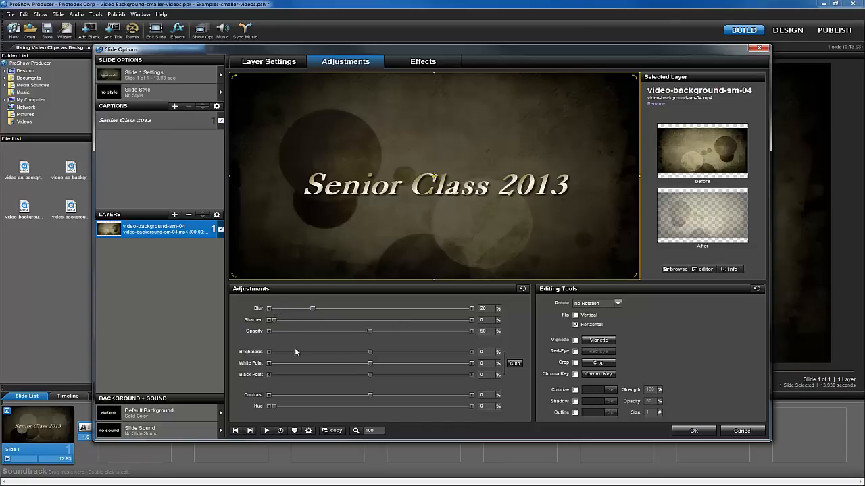